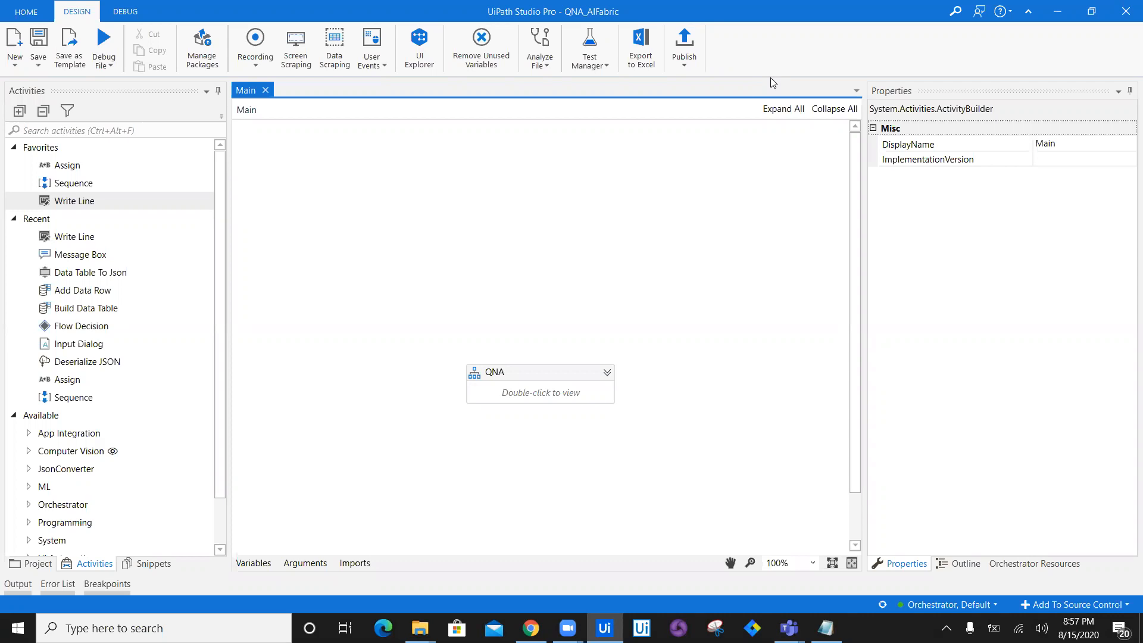
{"action": "mouse_move", "coordinate": [433, 242]}
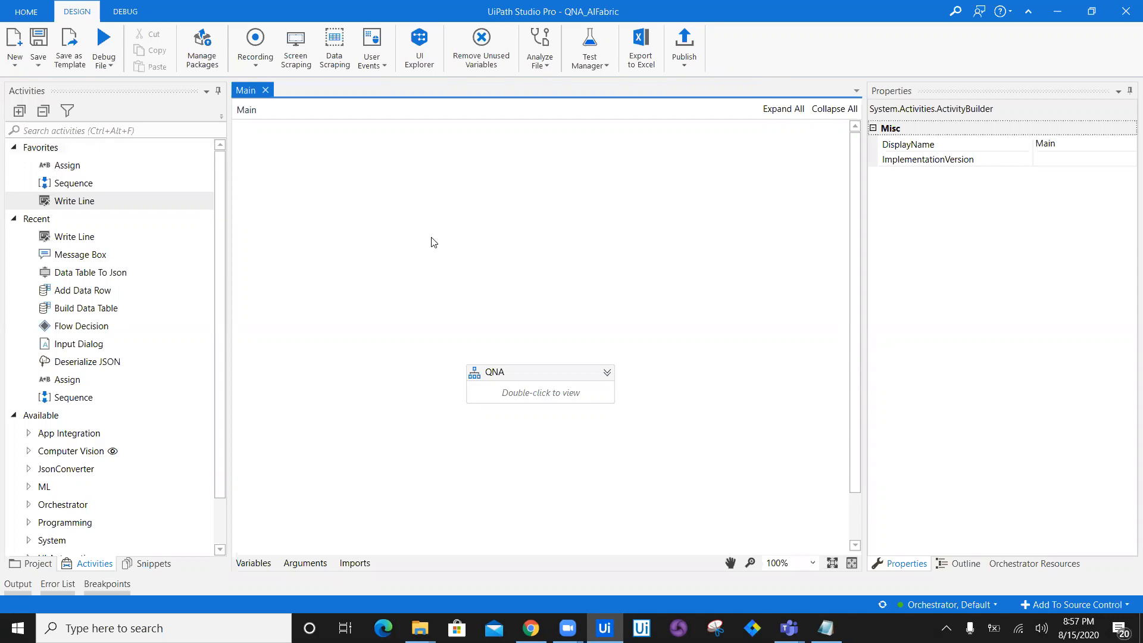
{"action": "mouse_move", "coordinate": [442, 246]}
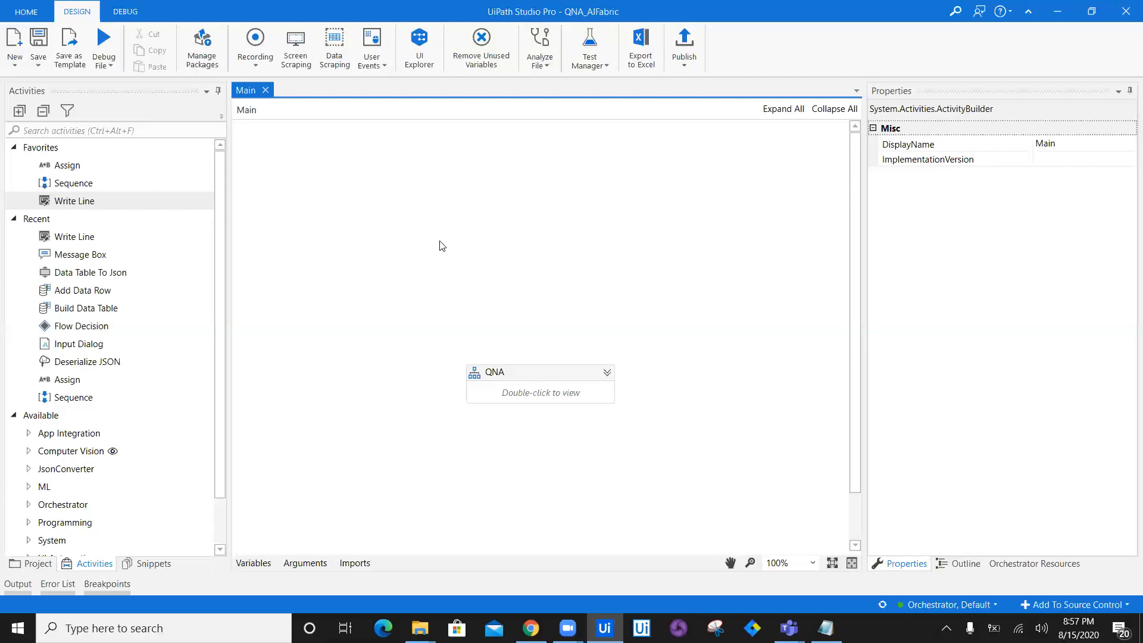
{"action": "mouse_move", "coordinate": [509, 380]}
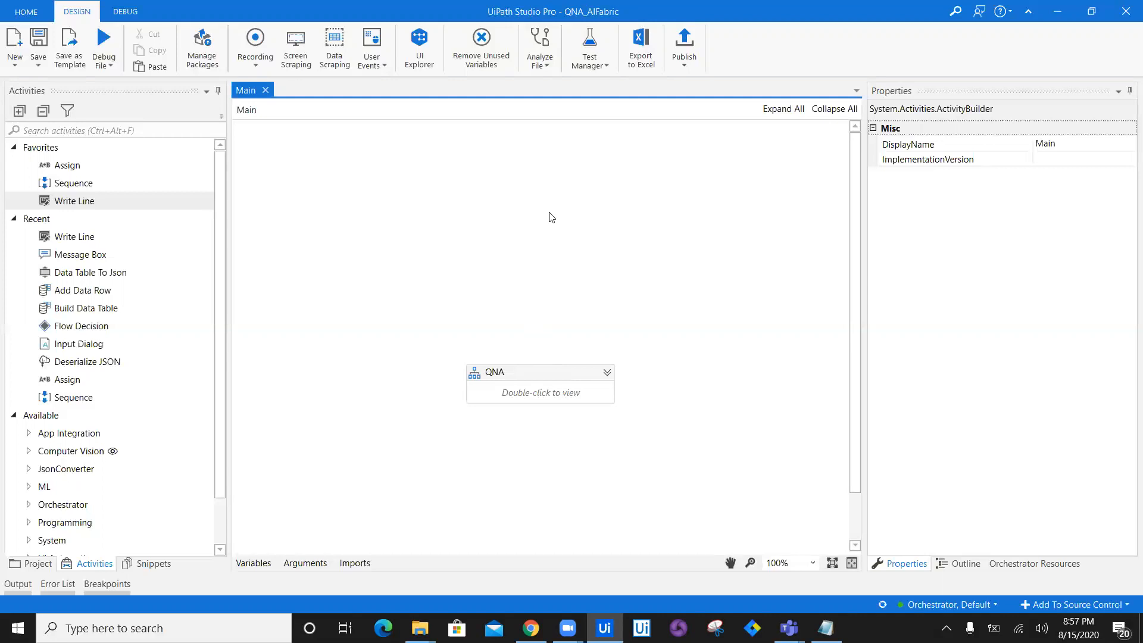
{"action": "mouse_move", "coordinate": [673, 557]}
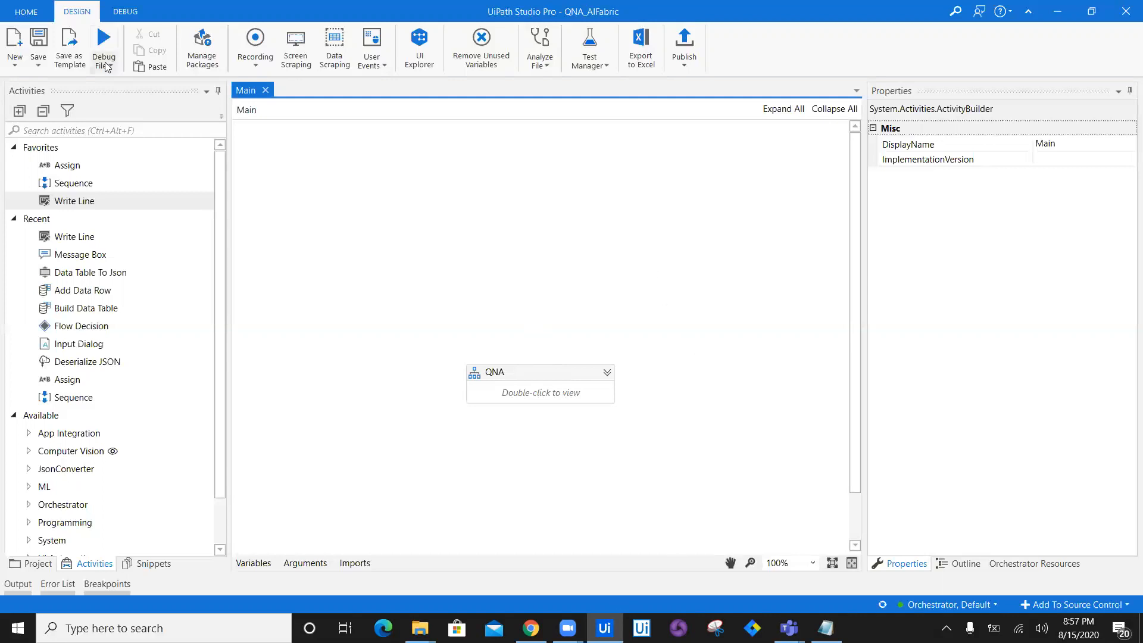
- Debug the Q&A workflow and submit the Example 2 sedimentary-rocks paragraph
{"action": "left_click", "coordinate": [113, 65]}
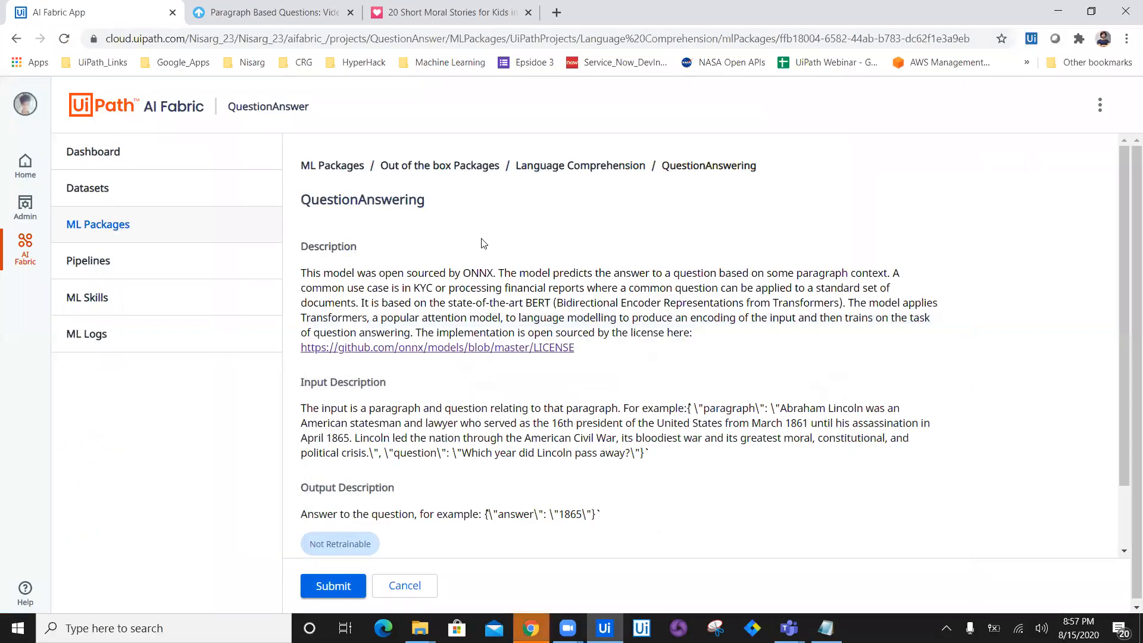
{"action": "mouse_move", "coordinate": [472, 261]}
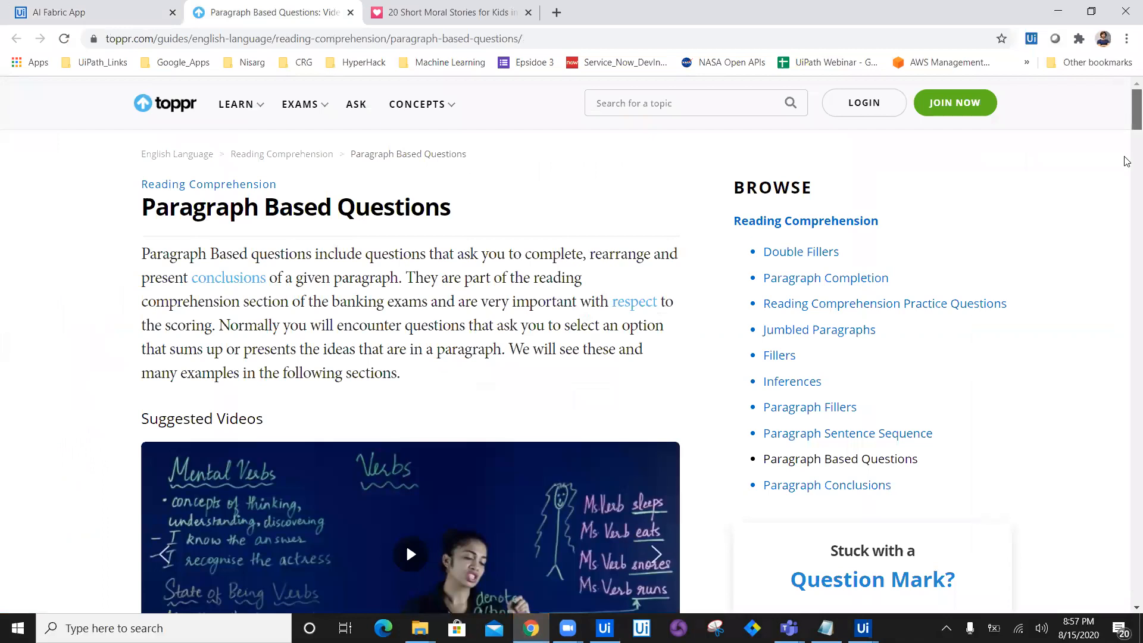
{"action": "scroll", "scroll_direction": "down", "scroll_amount": 3}
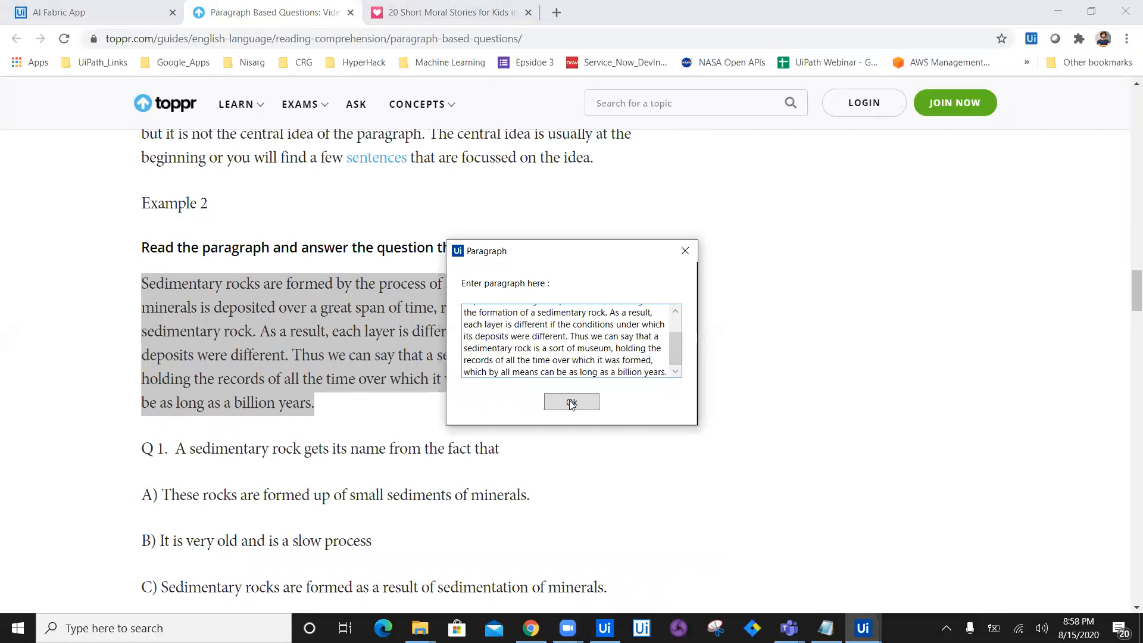
{"action": "left_click", "coordinate": [571, 401]}
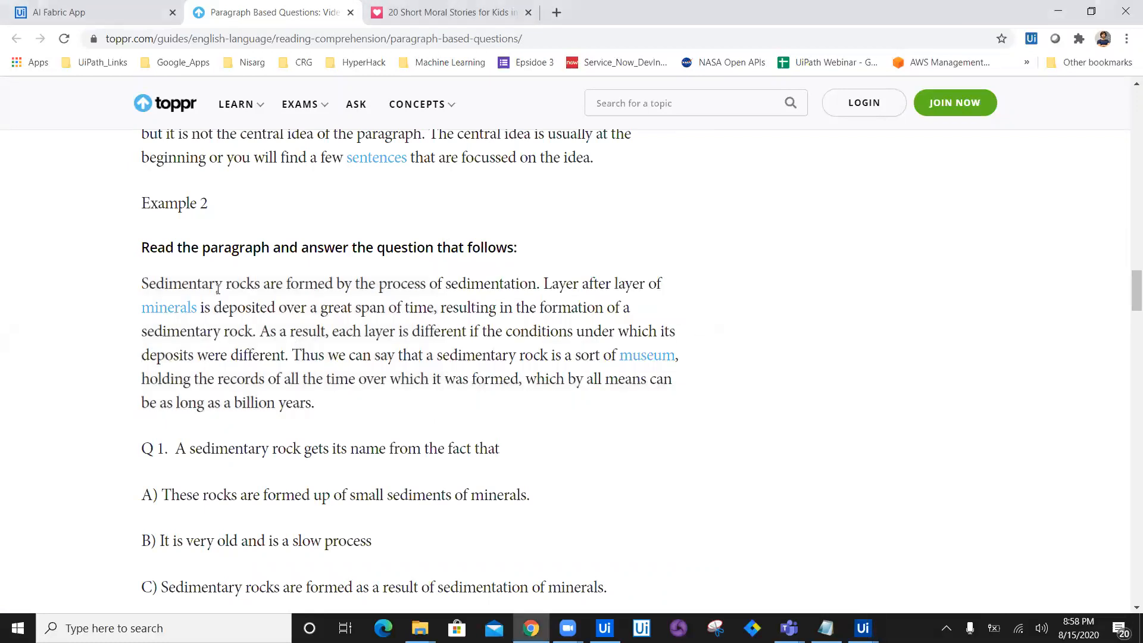
{"action": "mouse_move", "coordinate": [186, 282]}
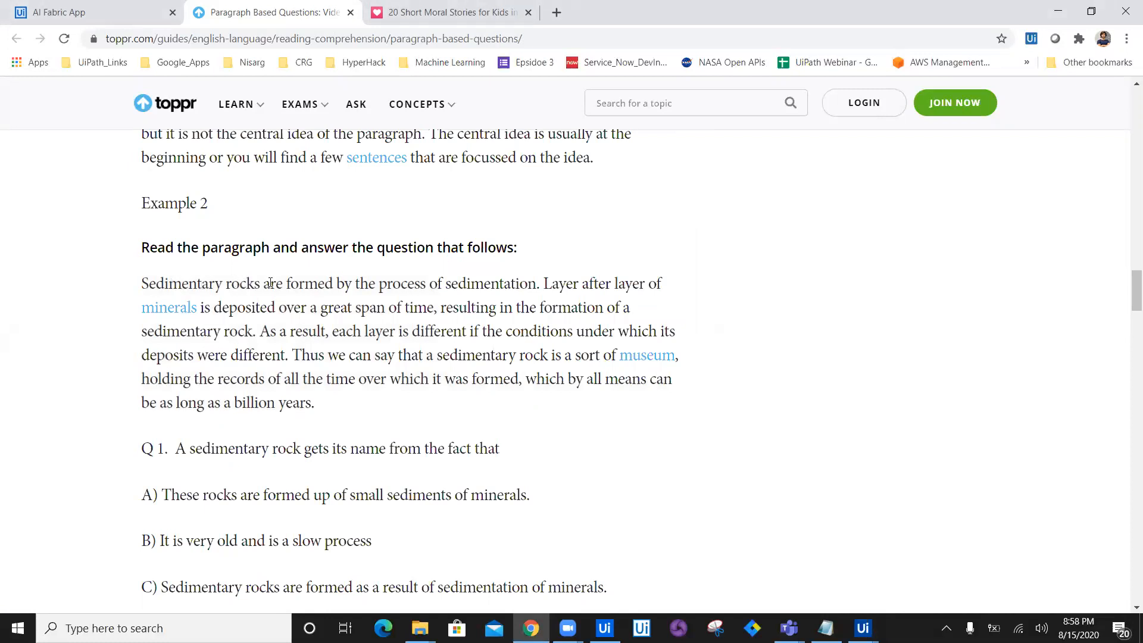
{"action": "mouse_move", "coordinate": [494, 284]}
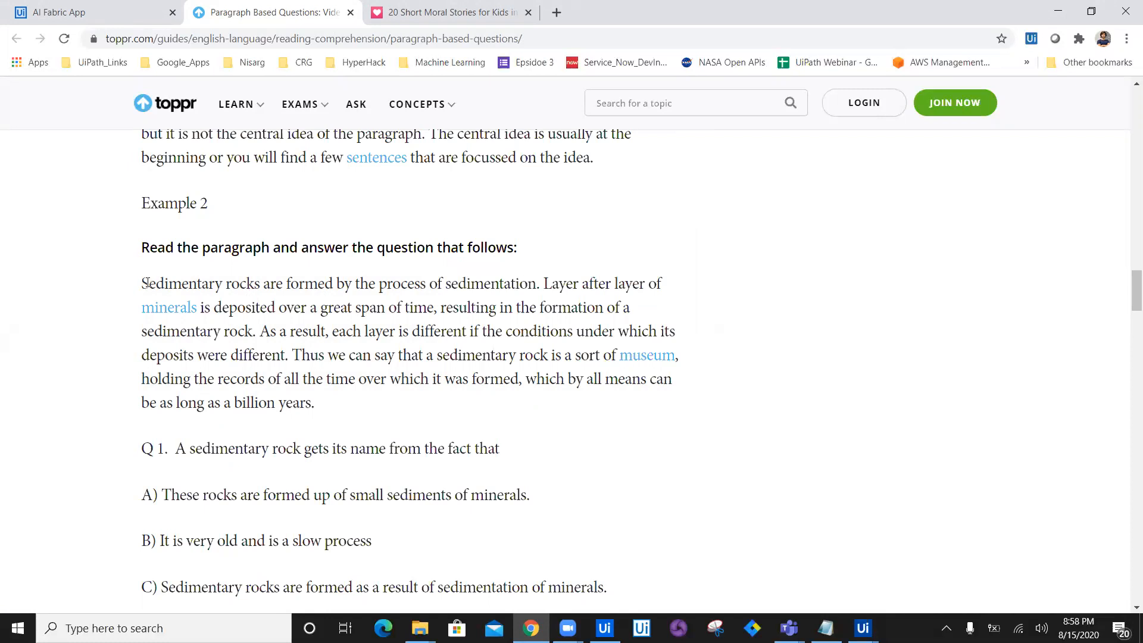
- Ask 'How Sedimentary rocks are formed ?' and receive the answer 'sedimentation'
{"action": "left_click_drag", "start_coordinate": [141, 283], "coordinate": [260, 283]}
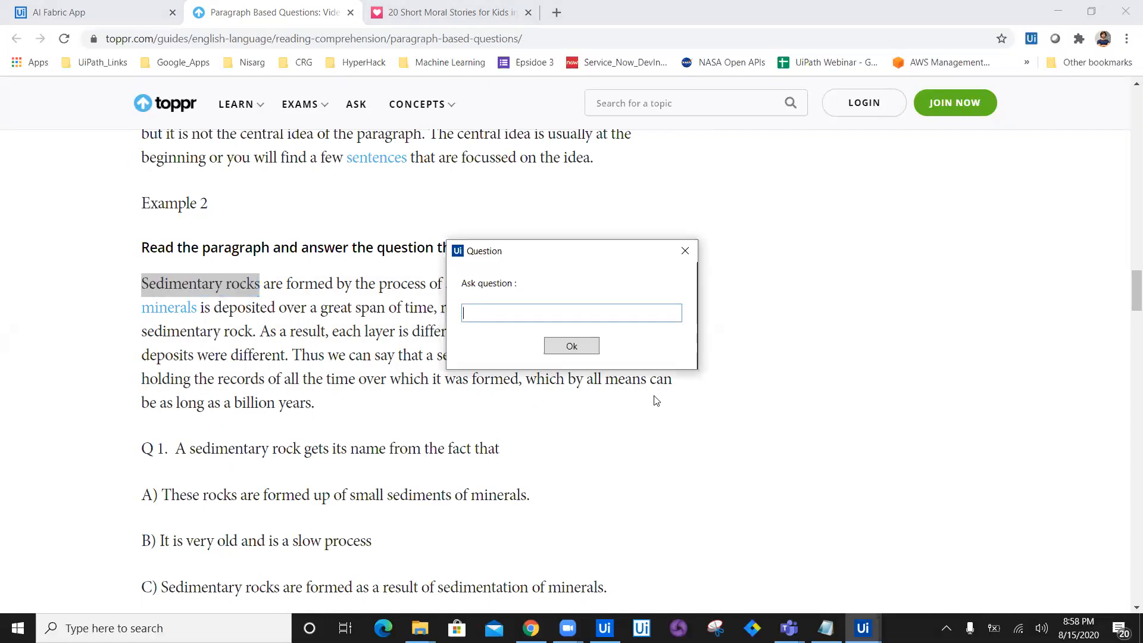
{"action": "type", "text": "How Sedimentary rocks"}
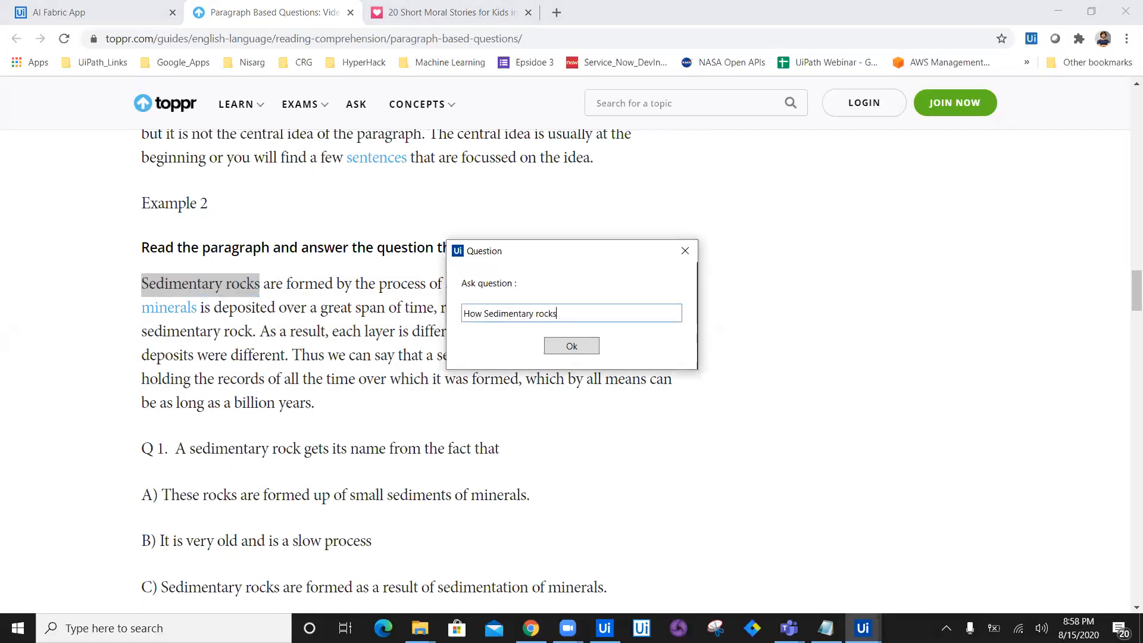
{"action": "type", "text": "are formed ?"}
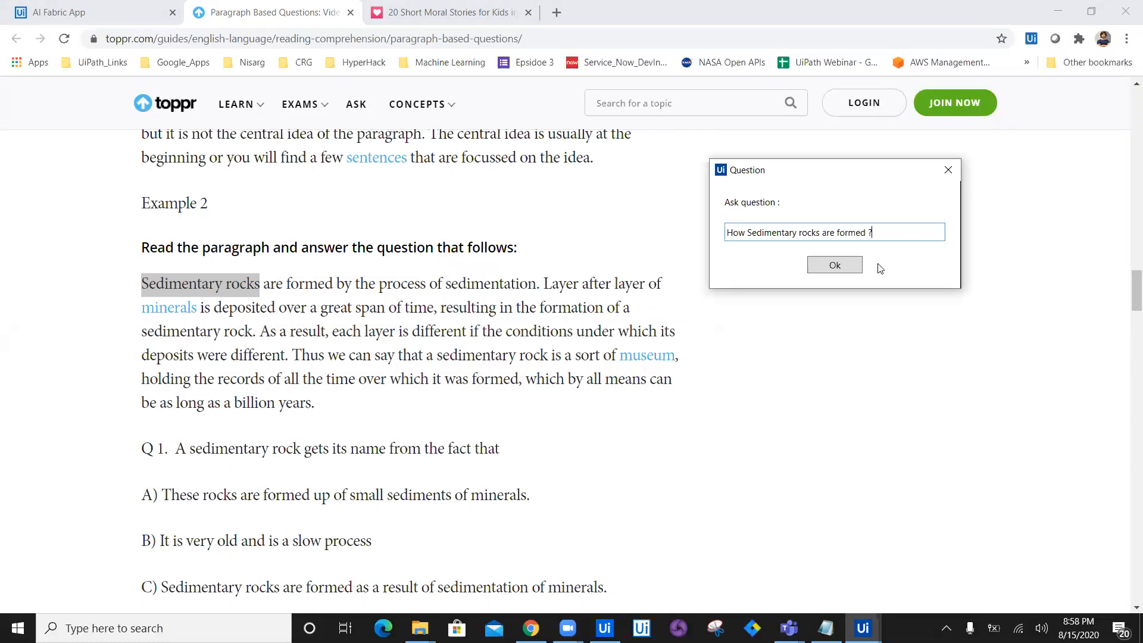
{"action": "left_click", "coordinate": [835, 265]}
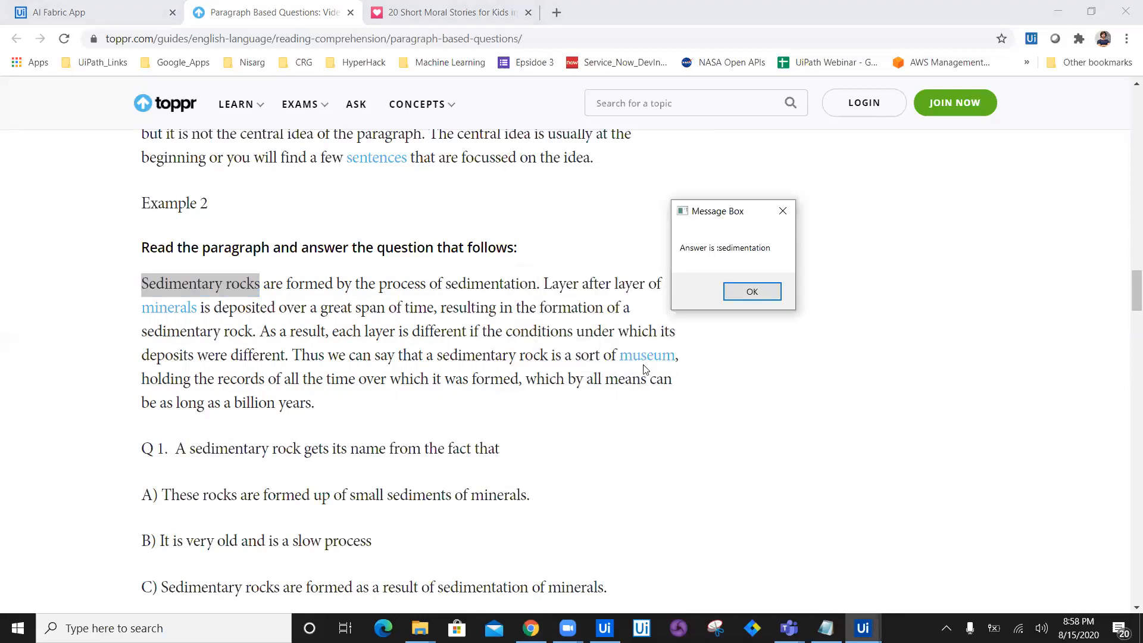
{"action": "mouse_move", "coordinate": [464, 270]}
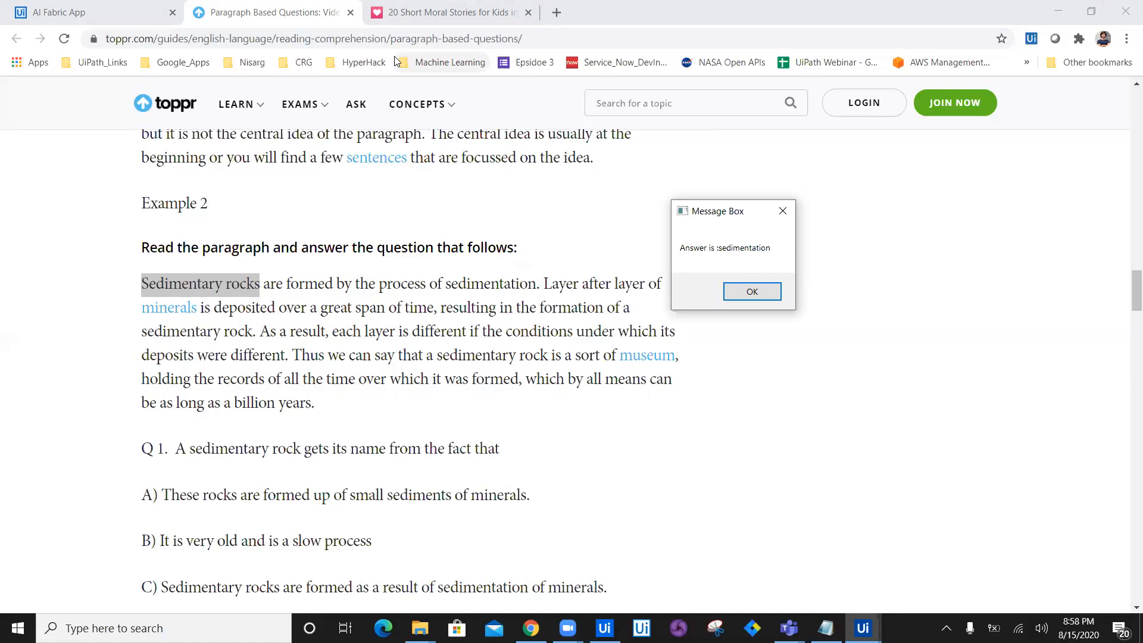
- Dismiss the answer, choose Change Paragraph, and submit the ant-and-dove story paragraph
{"action": "left_click", "coordinate": [452, 12]}
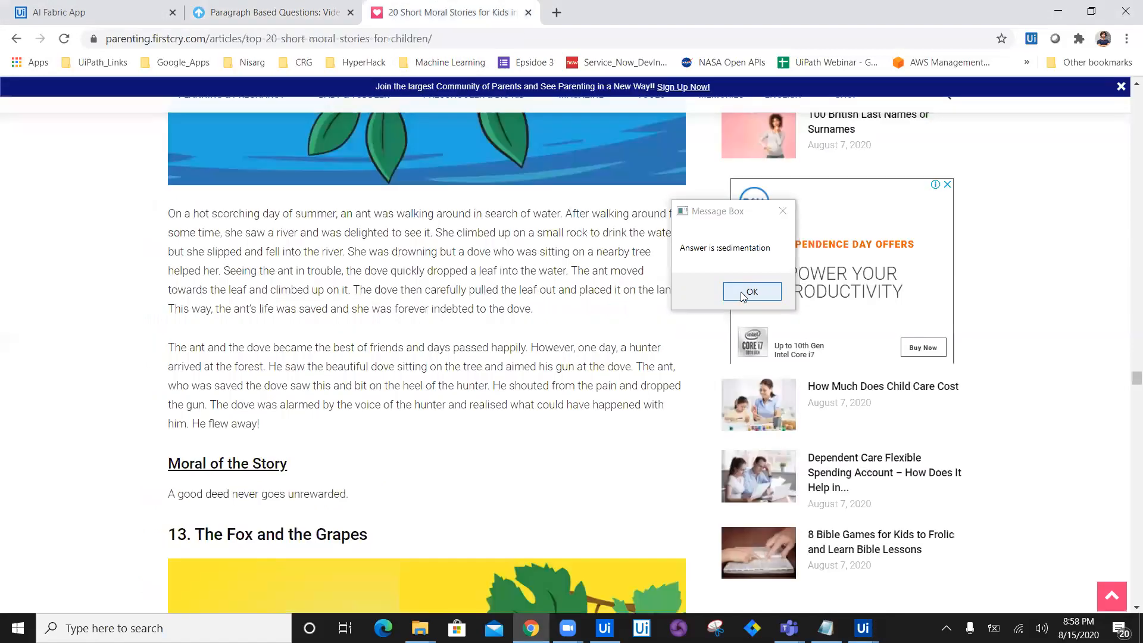
{"action": "left_click", "coordinate": [751, 292]}
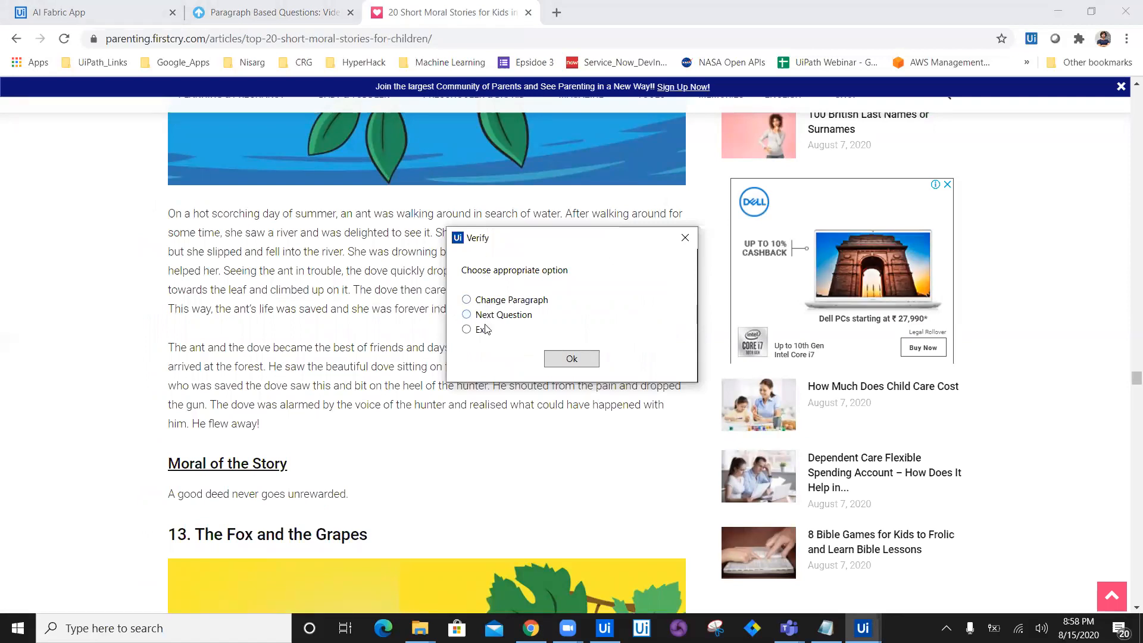
{"action": "left_click", "coordinate": [466, 299]}
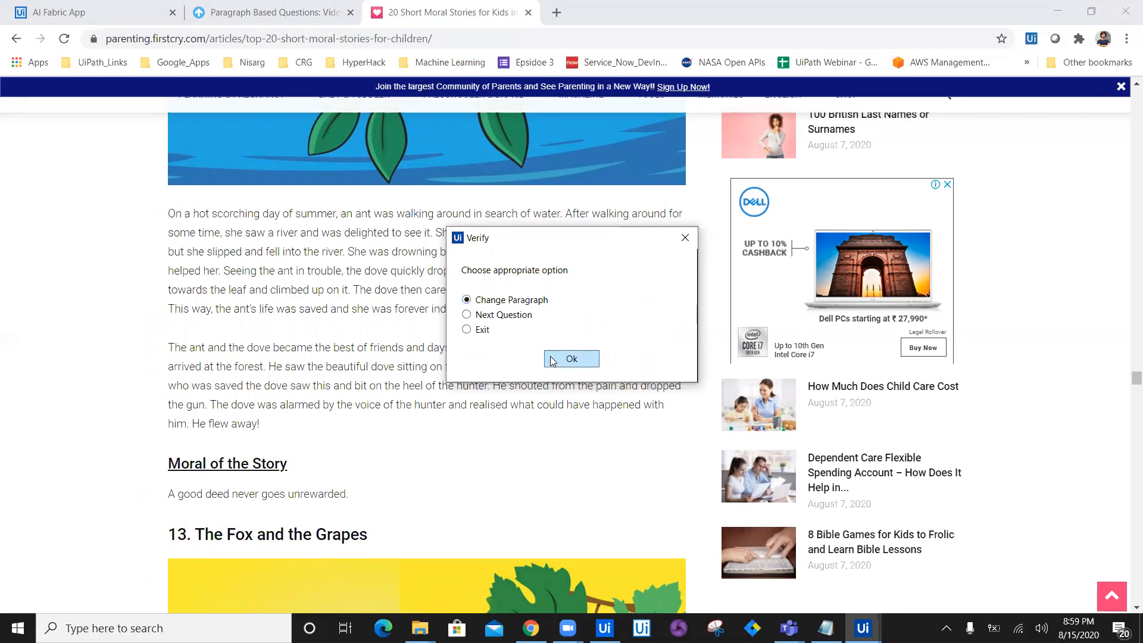
{"action": "left_click", "coordinate": [572, 359]}
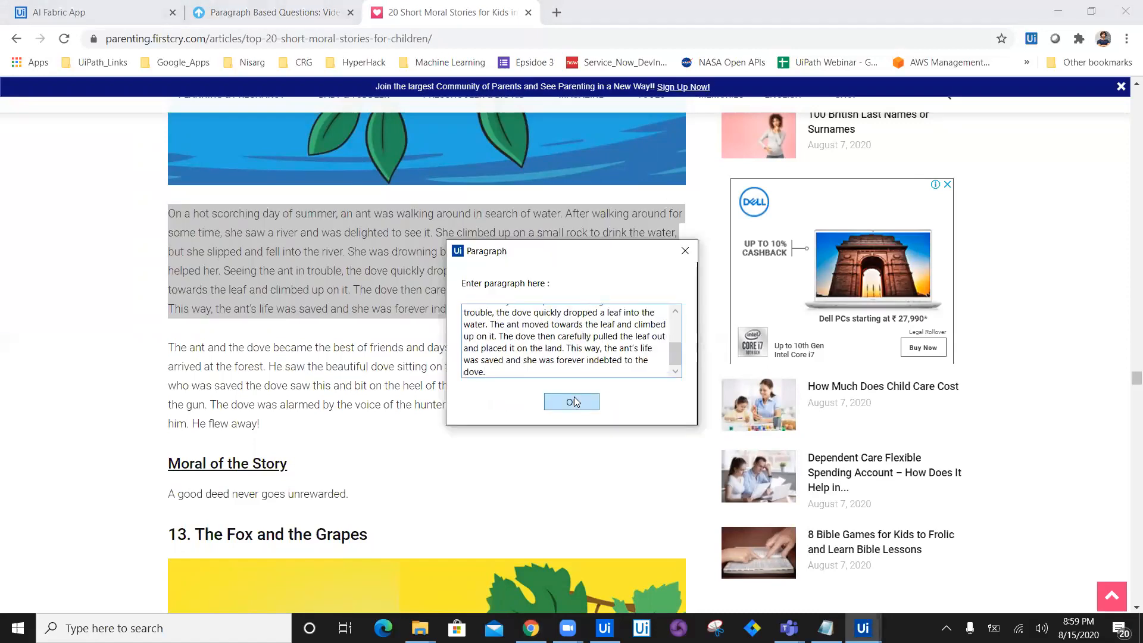
{"action": "left_click", "coordinate": [571, 401]}
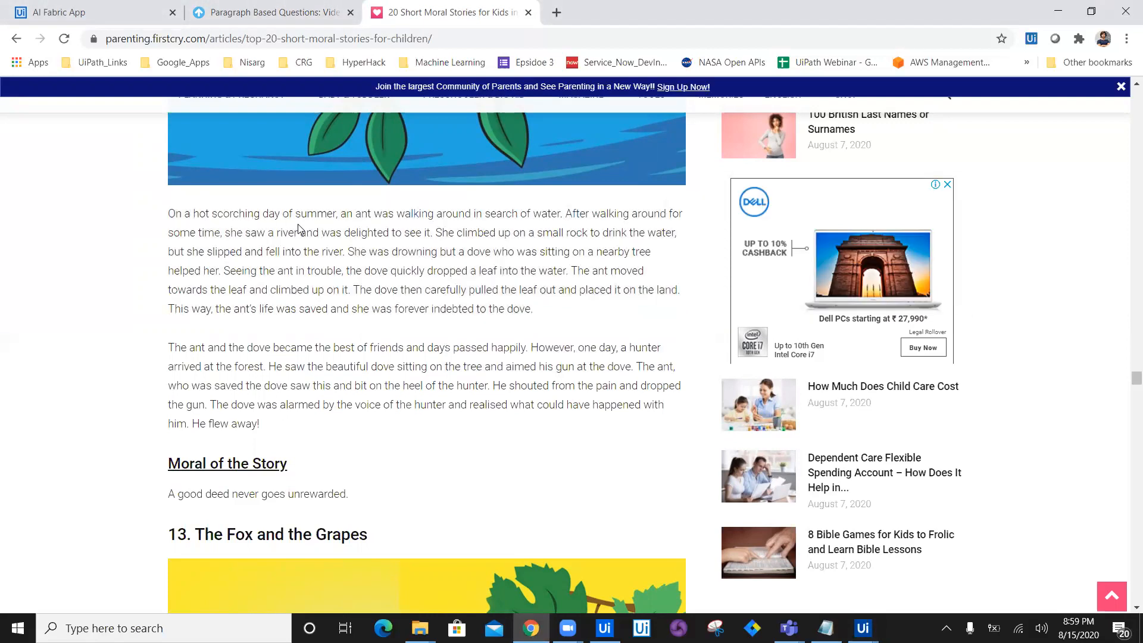
{"action": "mouse_move", "coordinate": [441, 218]}
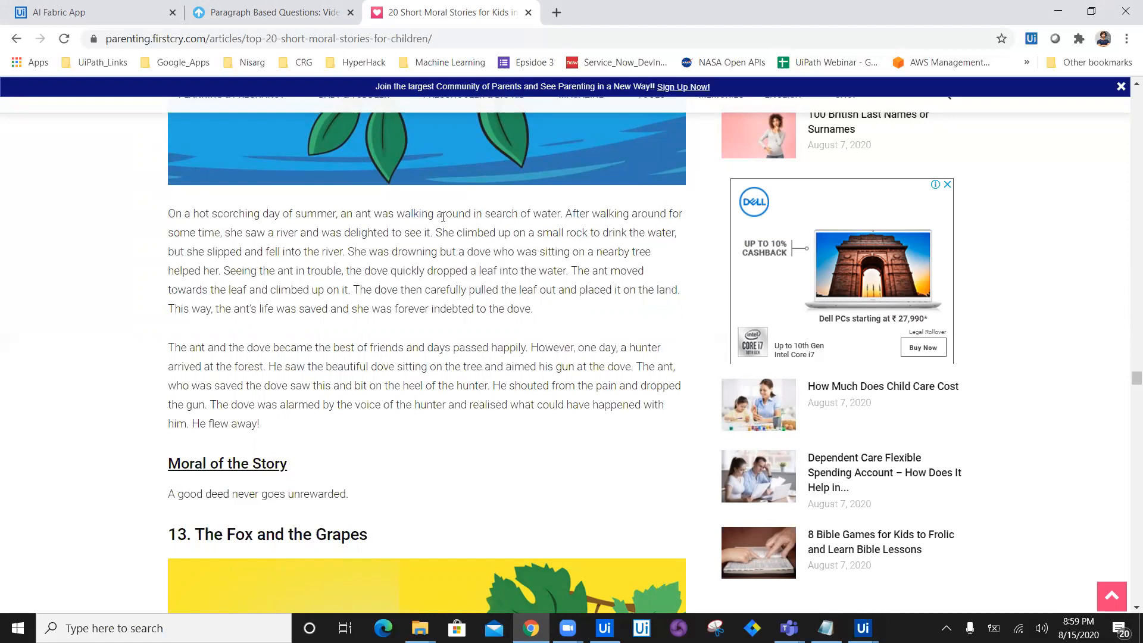
{"action": "mouse_move", "coordinate": [543, 216]}
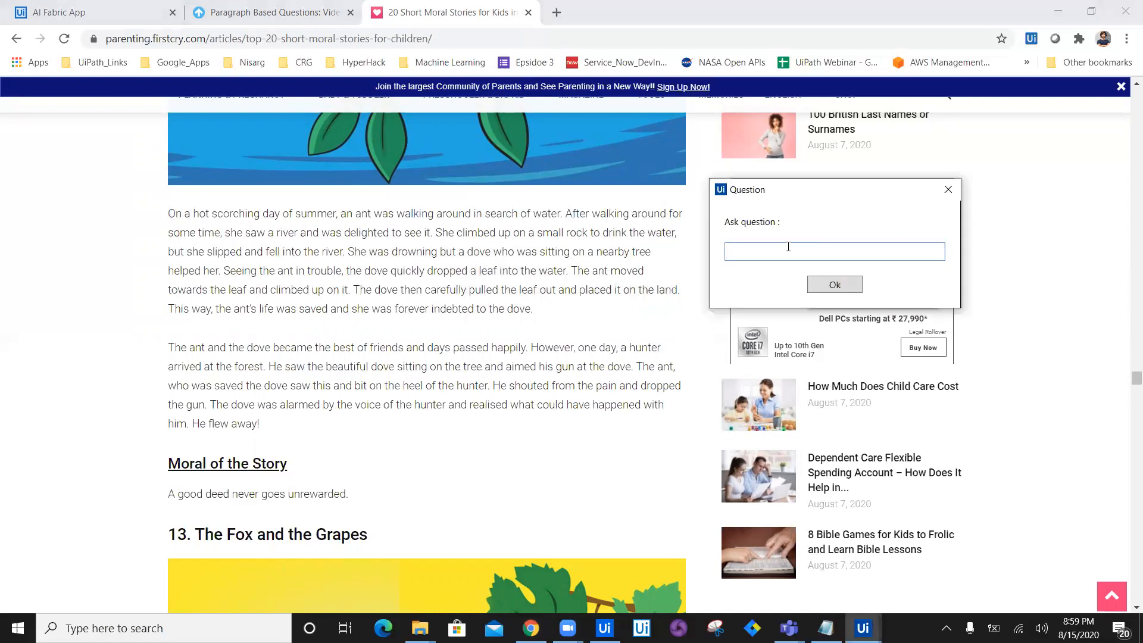
- Ask what the ant was searching for, then move aside and dismiss the 'water' answer
{"action": "type", "text": "What was ant"}
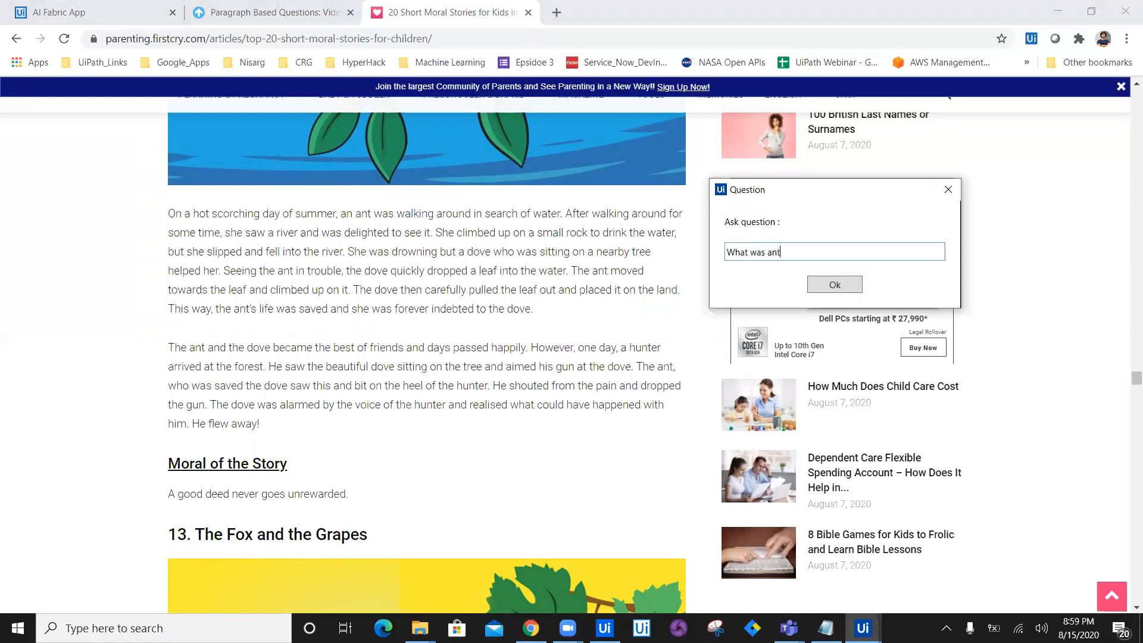
{"action": "type", "text": "searching ?"}
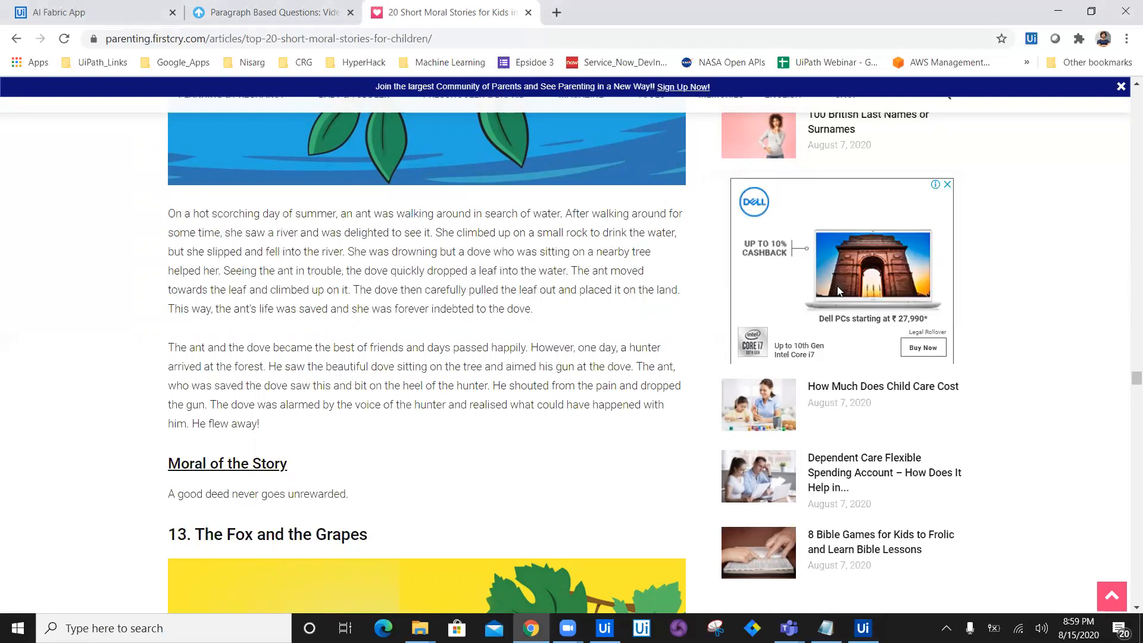
{"action": "mouse_move", "coordinate": [544, 213]}
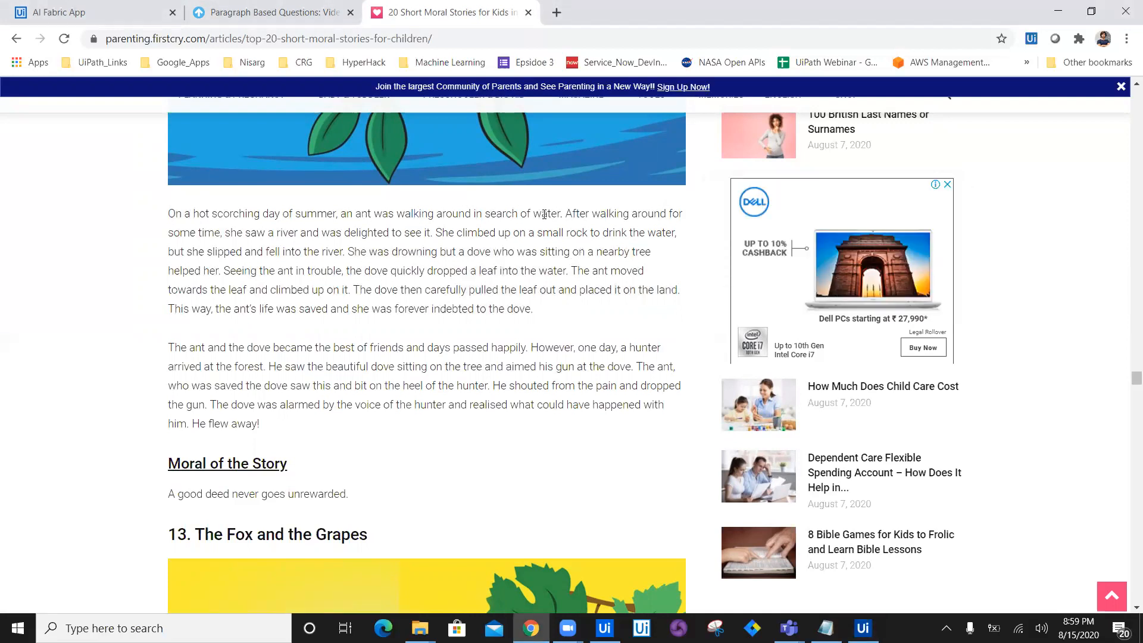
{"action": "mouse_move", "coordinate": [570, 246]}
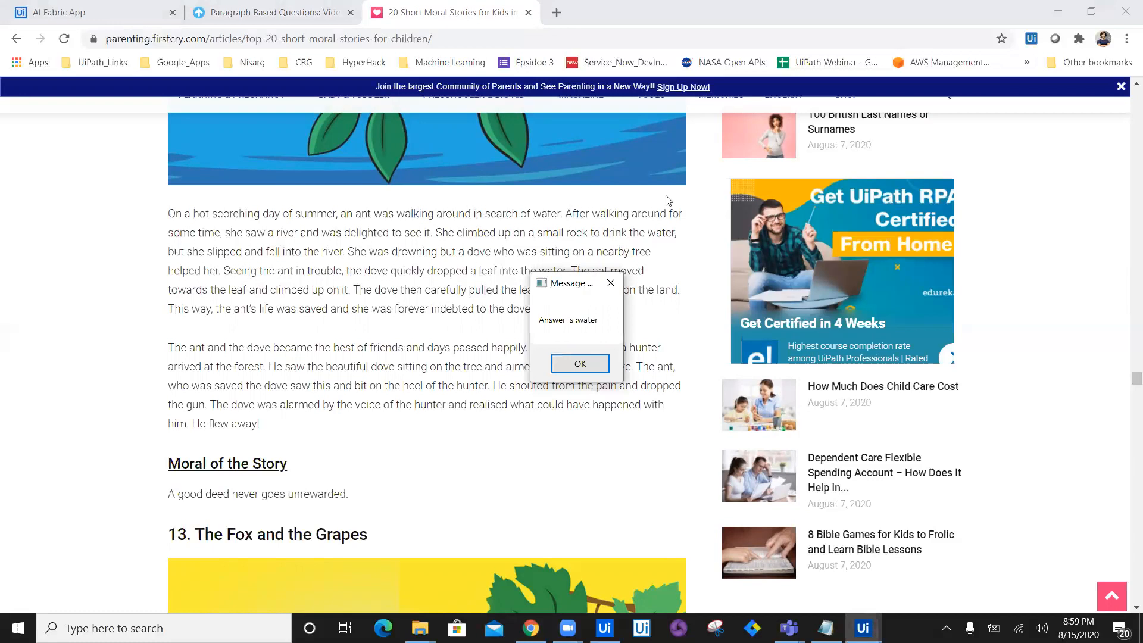
{"action": "left_click_drag", "start_coordinate": [575, 283], "coordinate": [695, 173]}
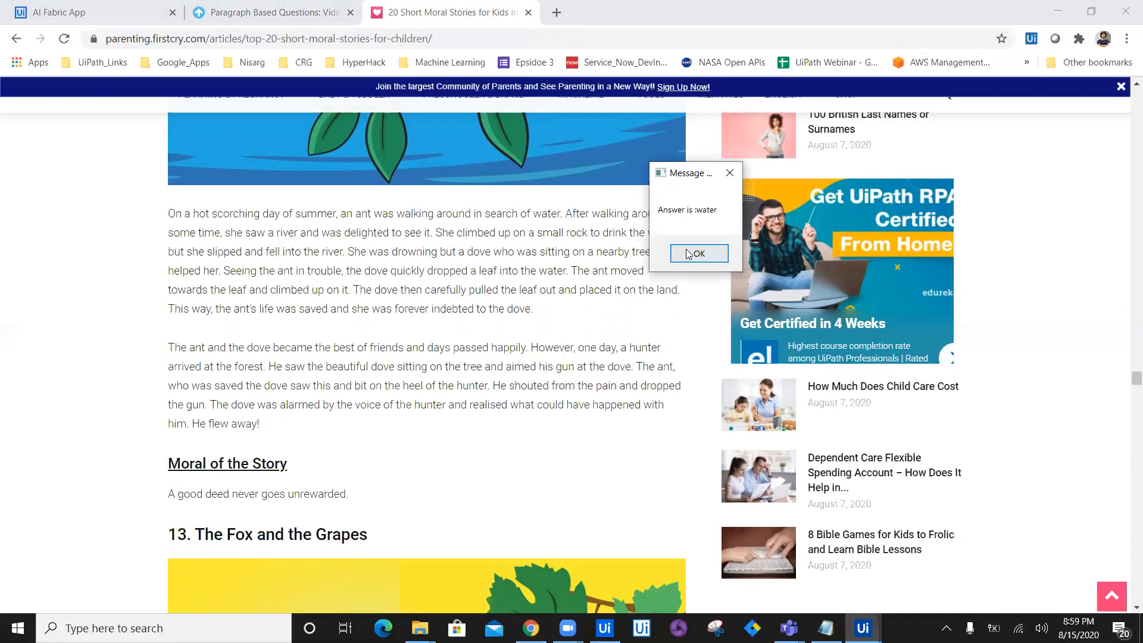
{"action": "left_click", "coordinate": [700, 253]}
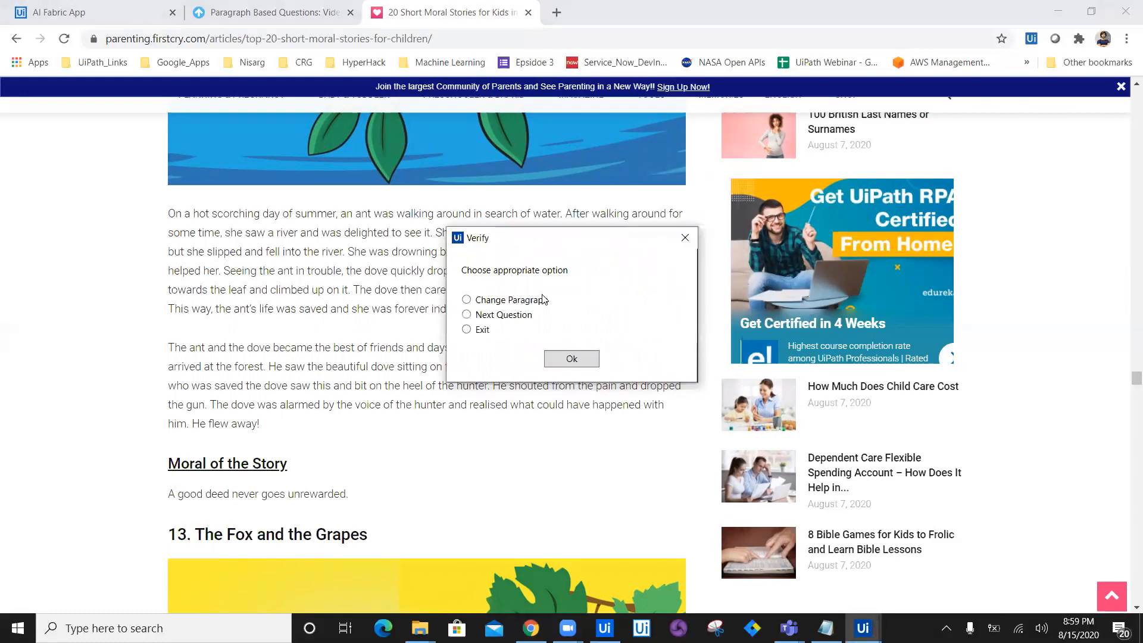
- Choose Next Question in the bot's options prompt and confirm
{"action": "left_click", "coordinate": [466, 314]}
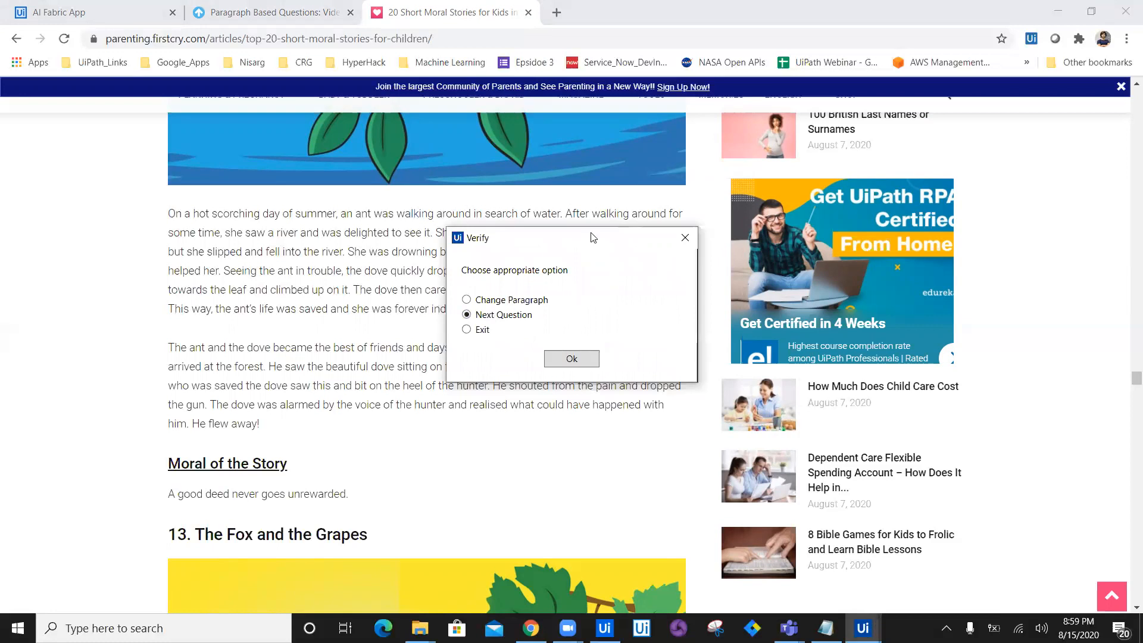
{"action": "left_click_drag", "start_coordinate": [472, 237], "coordinate": [734, 119]}
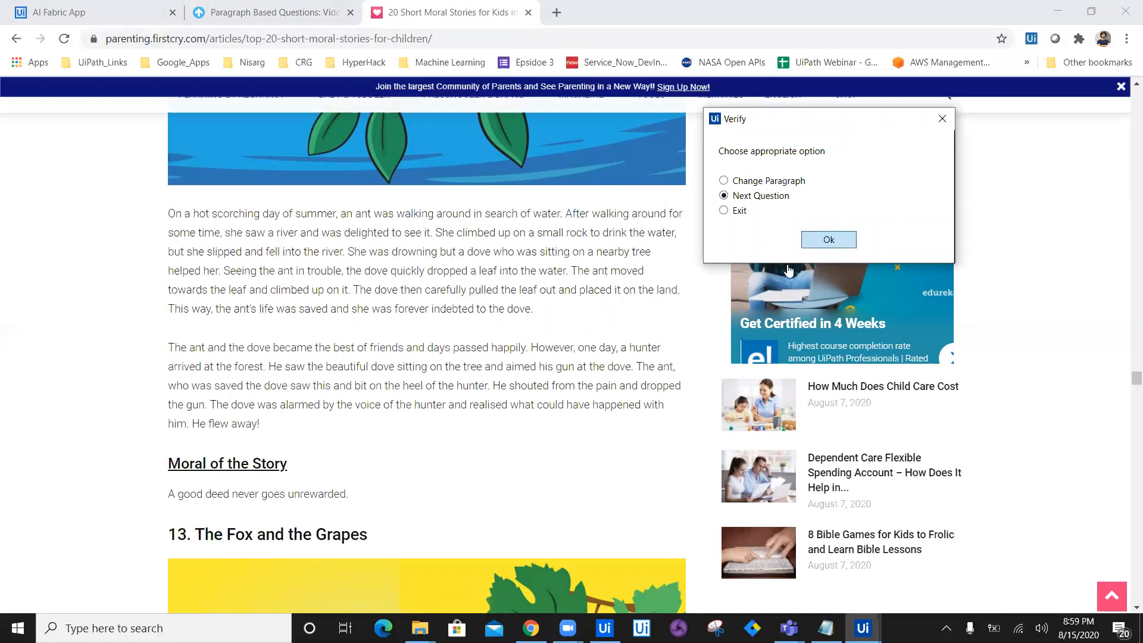
{"action": "left_click", "coordinate": [829, 240]}
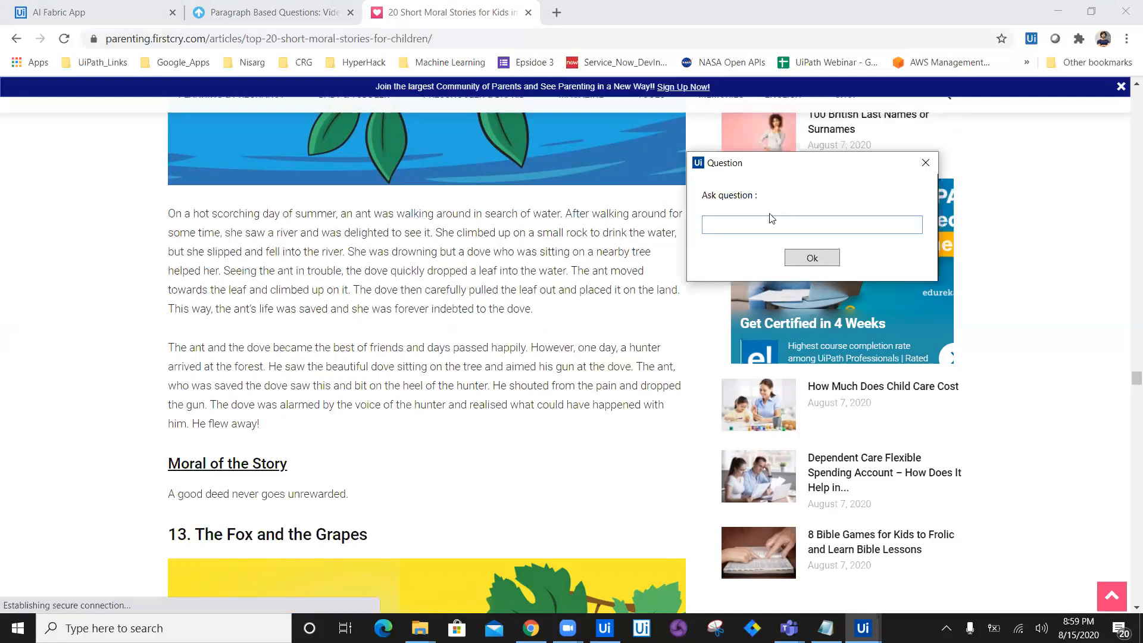
- Ask who helped the ant while drowning and dismiss the 'a dove' answer
{"action": "type", "text": "Who helped while she was"}
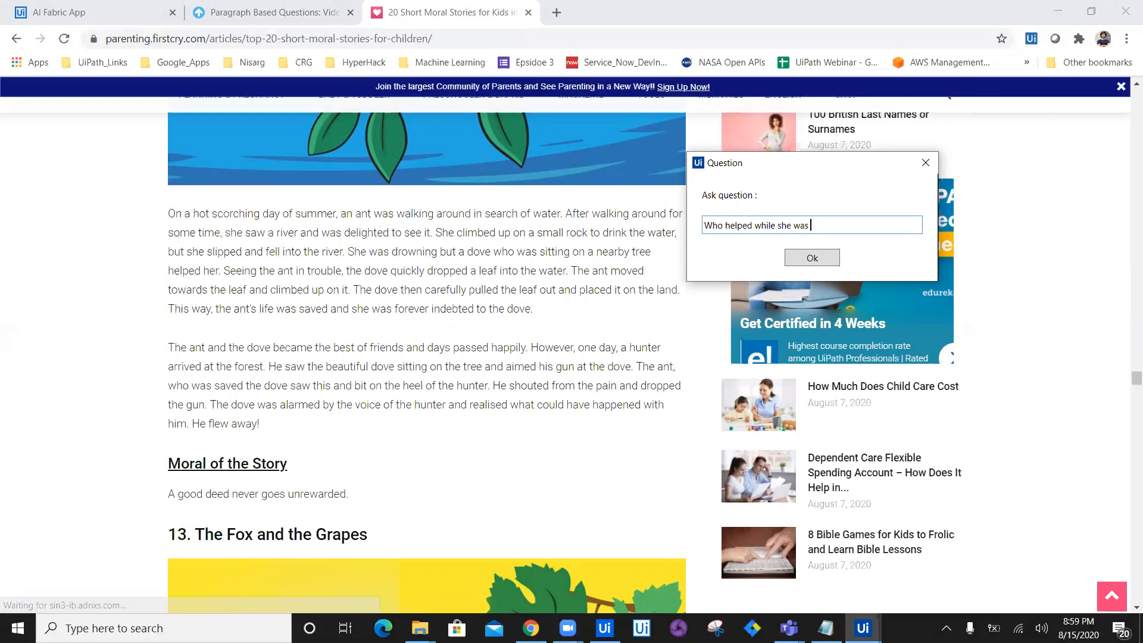
{"action": "type", "text": "drowning ?"}
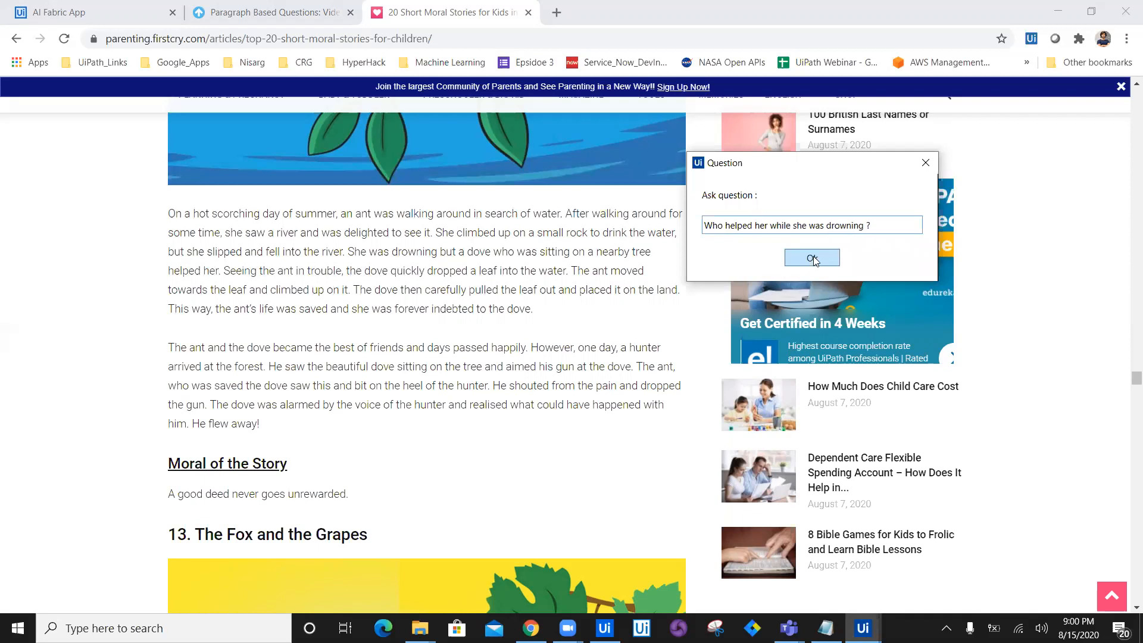
{"action": "left_click", "coordinate": [812, 258]}
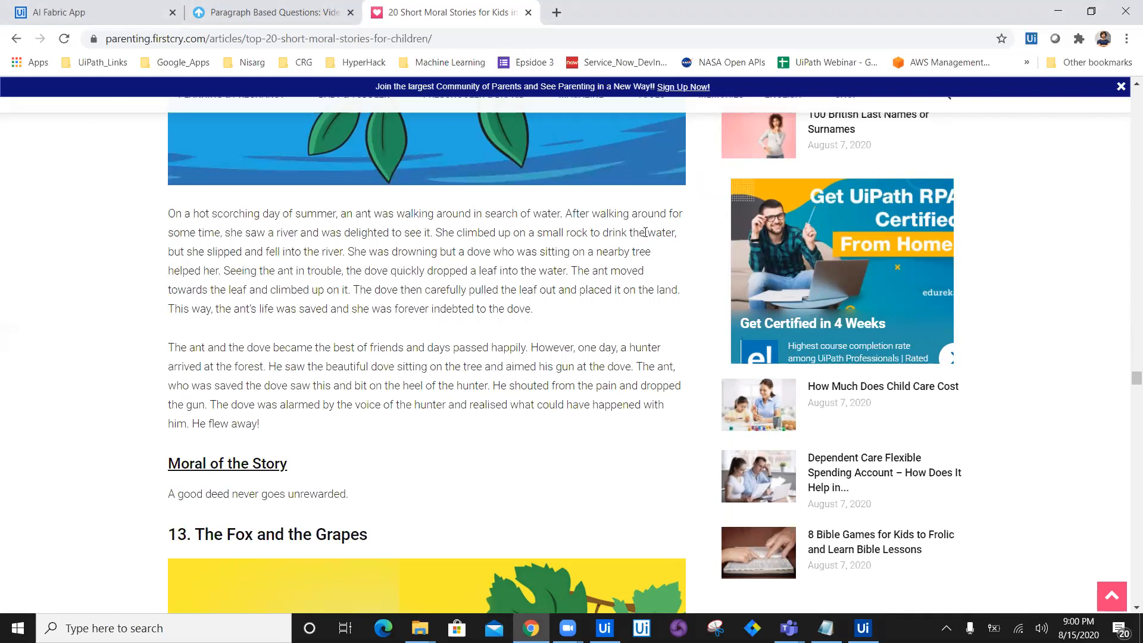
{"action": "mouse_move", "coordinate": [209, 265]}
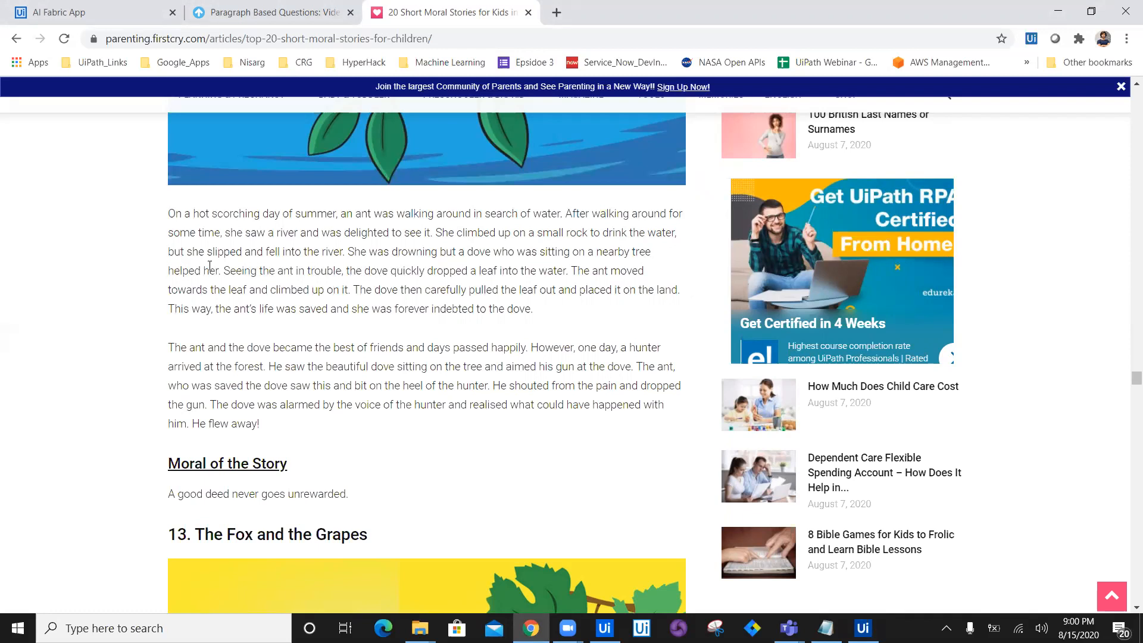
{"action": "mouse_move", "coordinate": [190, 270]}
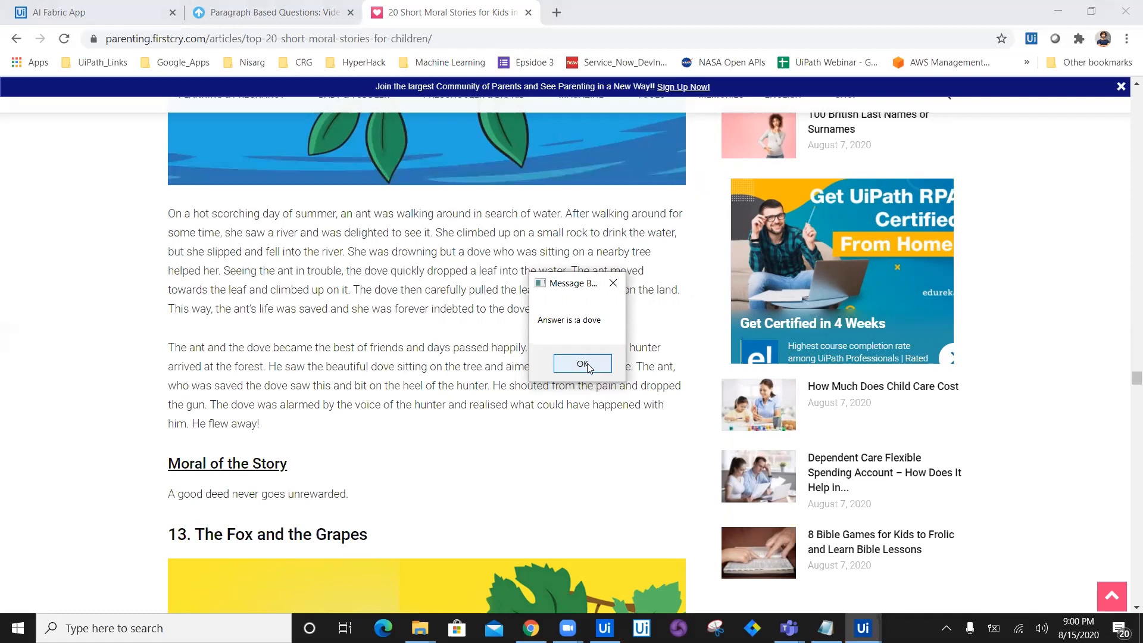
{"action": "left_click", "coordinate": [582, 363]}
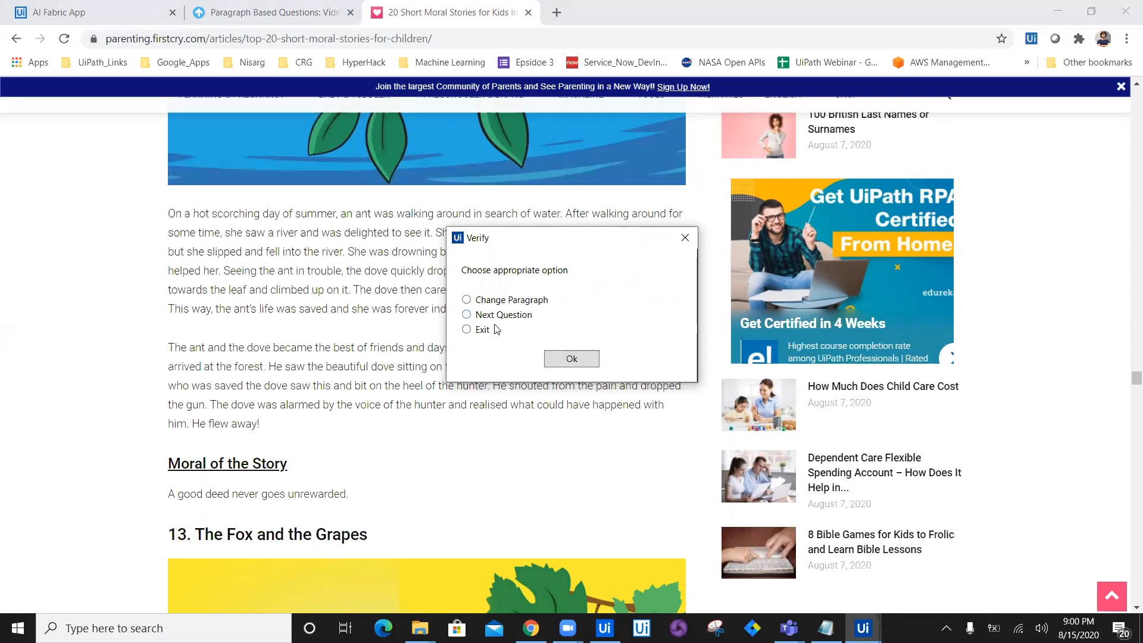
- Select Exit in the Verify dialog and confirm it to end the bot run
{"action": "left_click", "coordinate": [467, 330]}
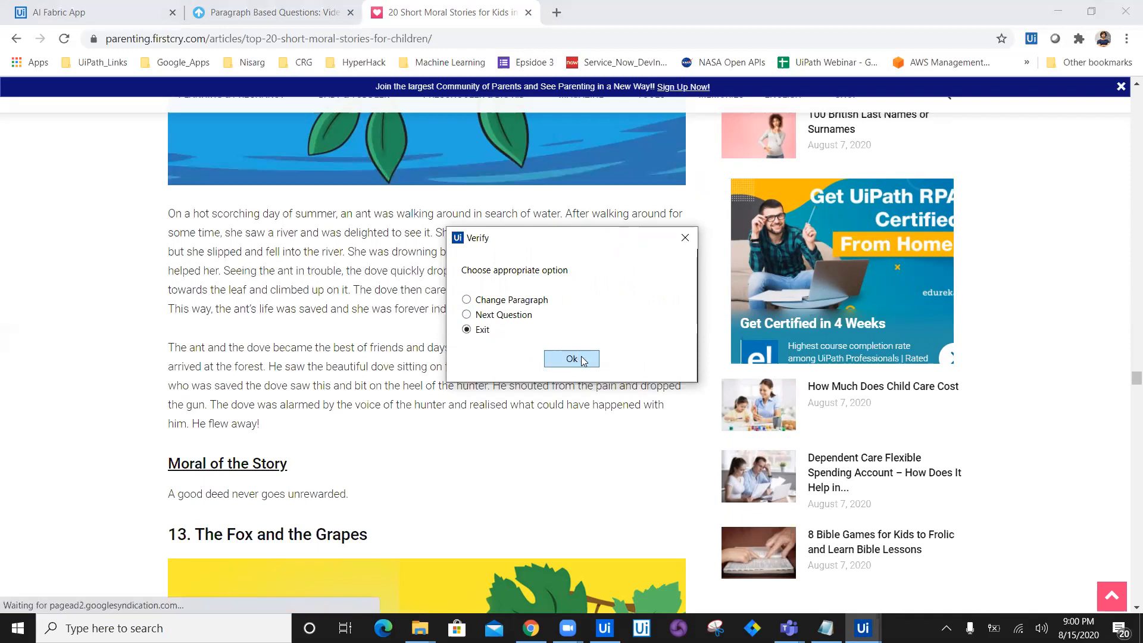
{"action": "left_click", "coordinate": [572, 359]}
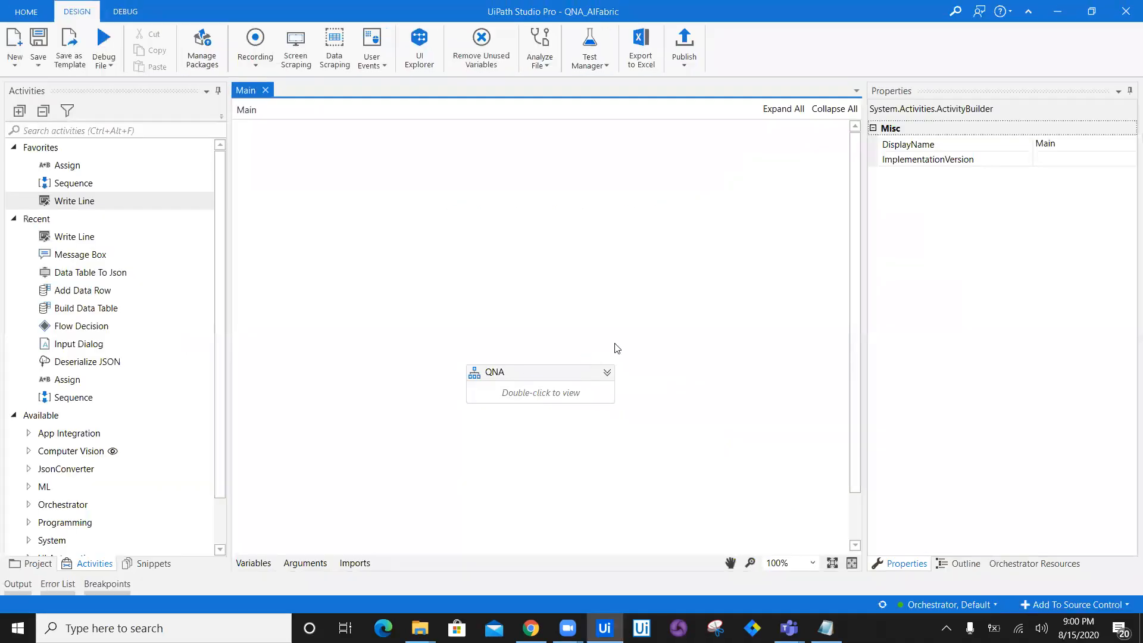
{"action": "mouse_move", "coordinate": [818, 51]}
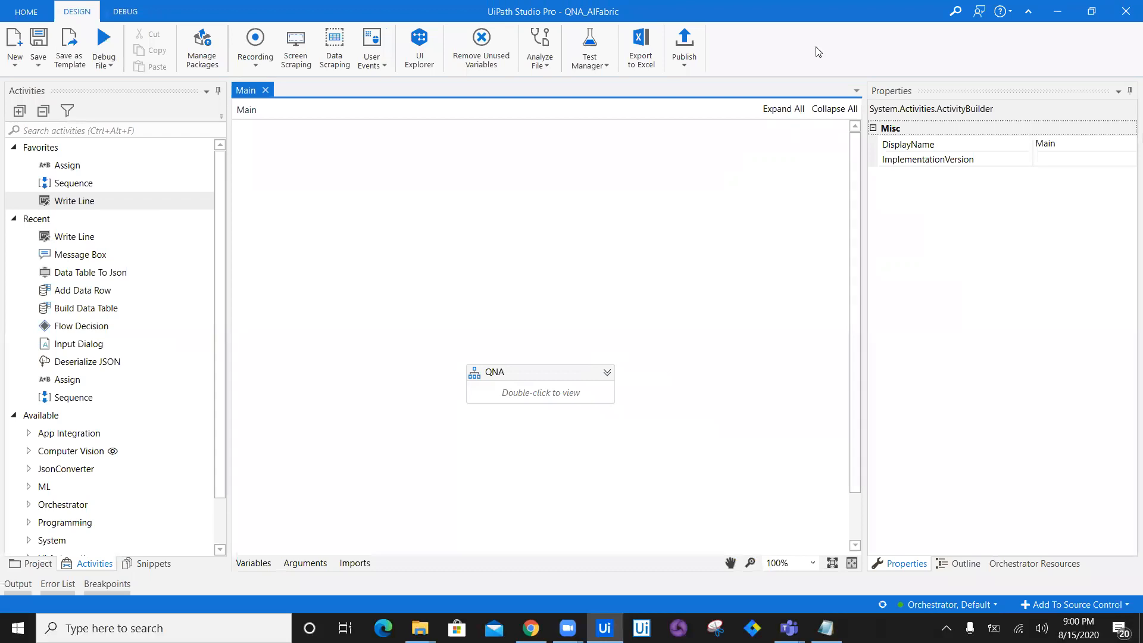
{"action": "mouse_move", "coordinate": [566, 224]}
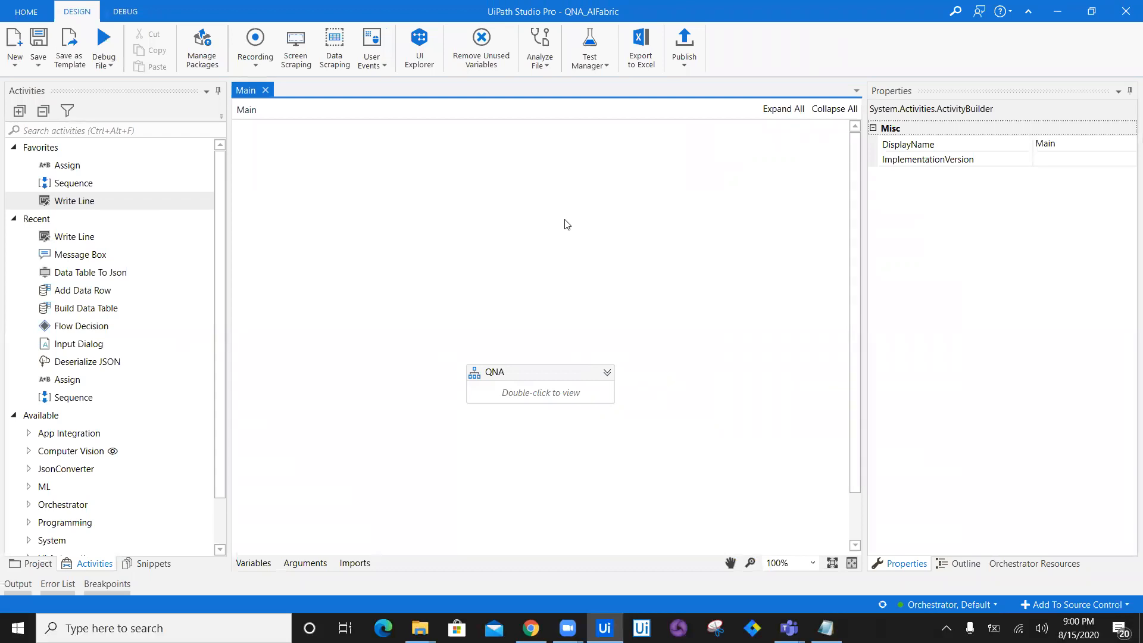